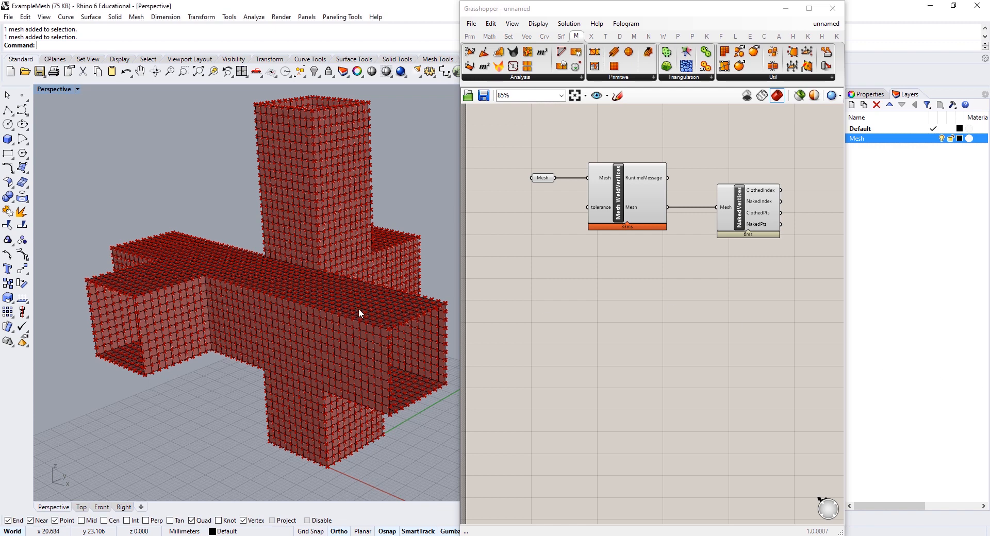
mouse_move(554, 309)
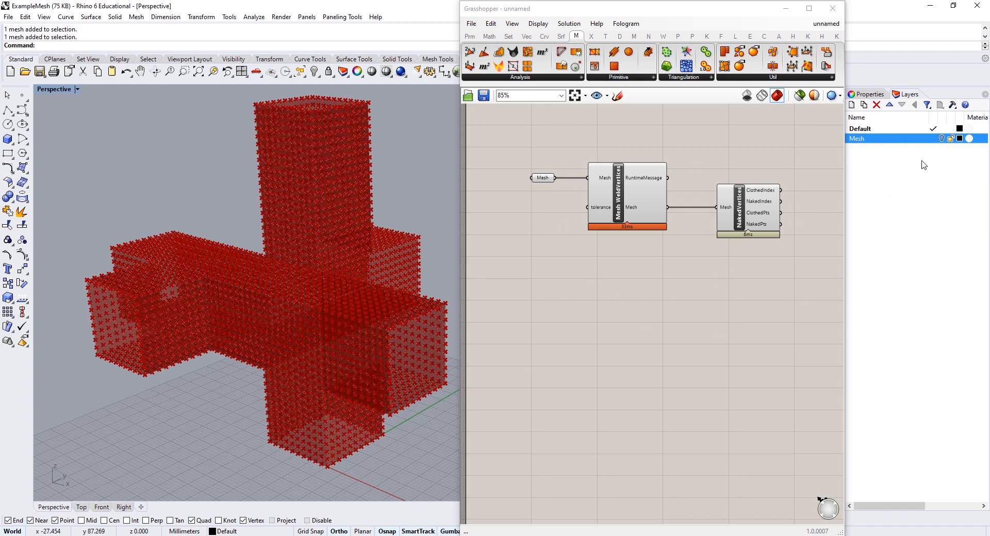
mouse_move(731, 207)
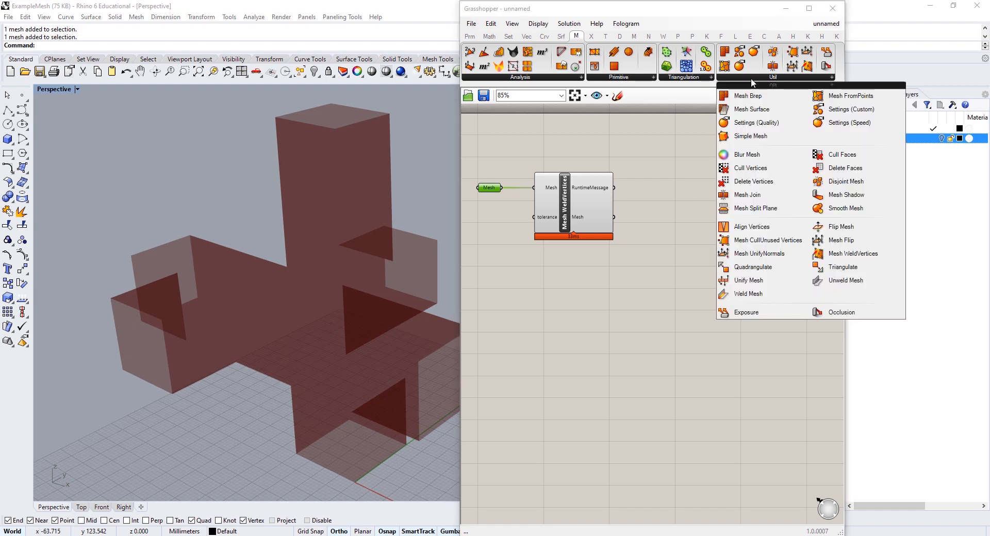
mouse_move(845, 208)
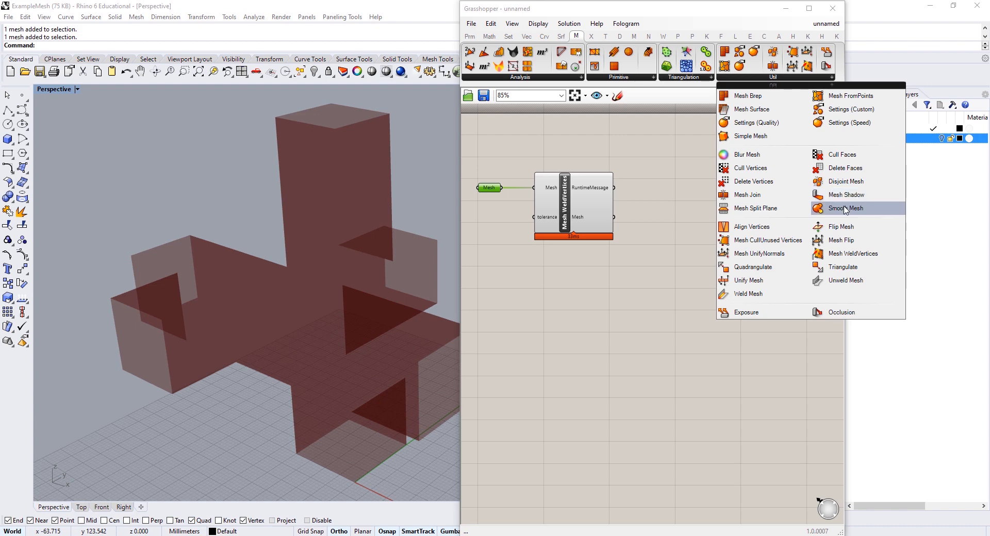
mouse_move(846, 209)
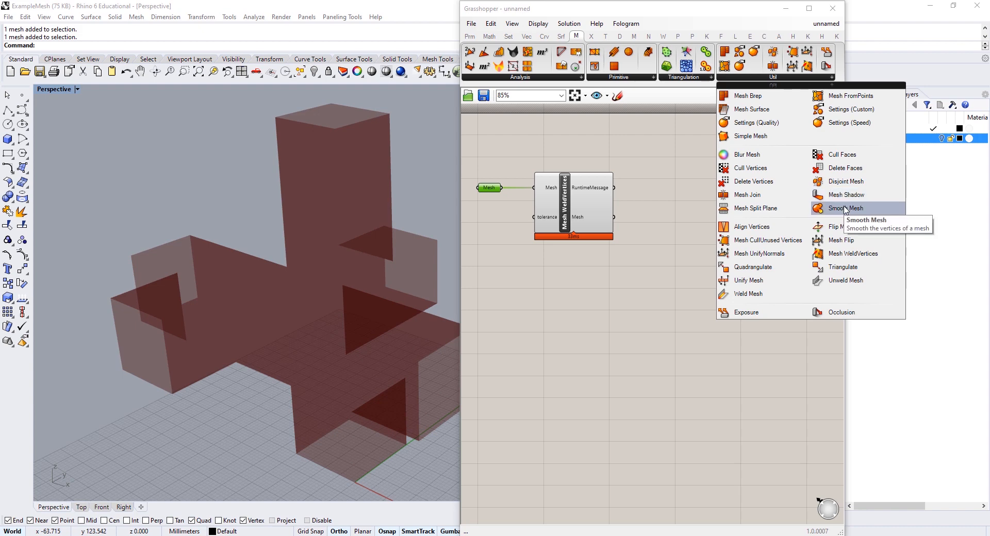
Place a Smooth Mesh component next to Mesh WeldVertices to receive the welded mesh
click(843, 208)
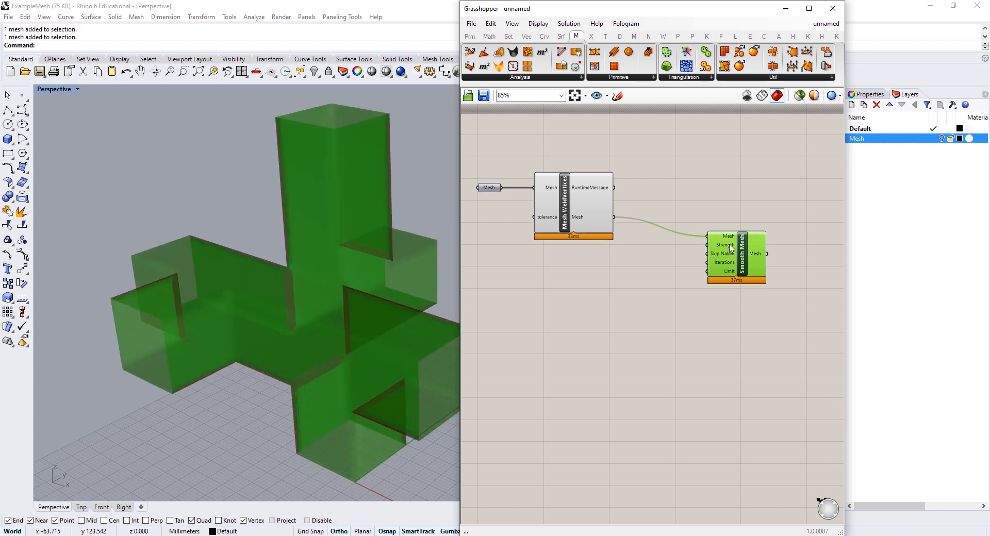
drag(736, 256, 749, 265)
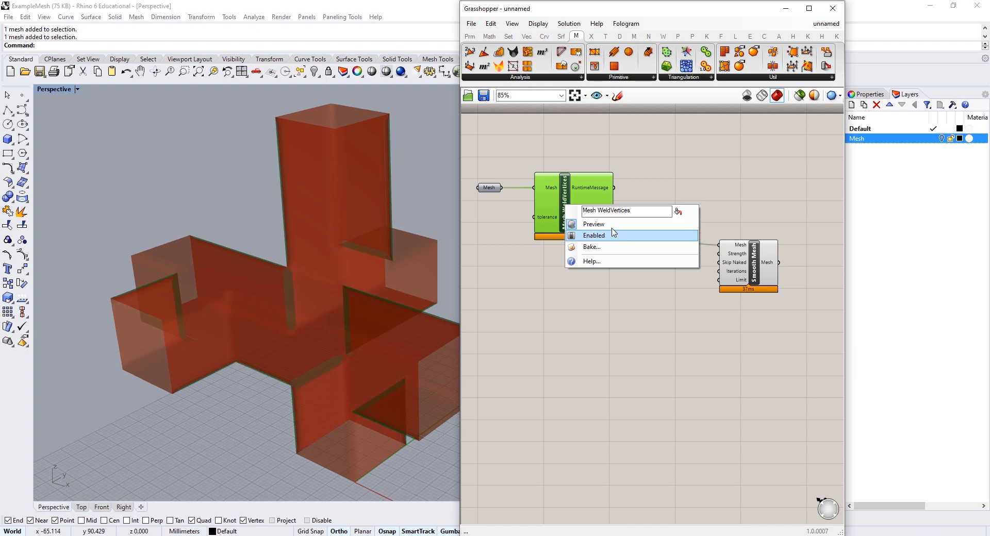
Turn off the WeldVertices preview and drive Smooth Mesh with strength 1.00 and 20 iterations
click(593, 235)
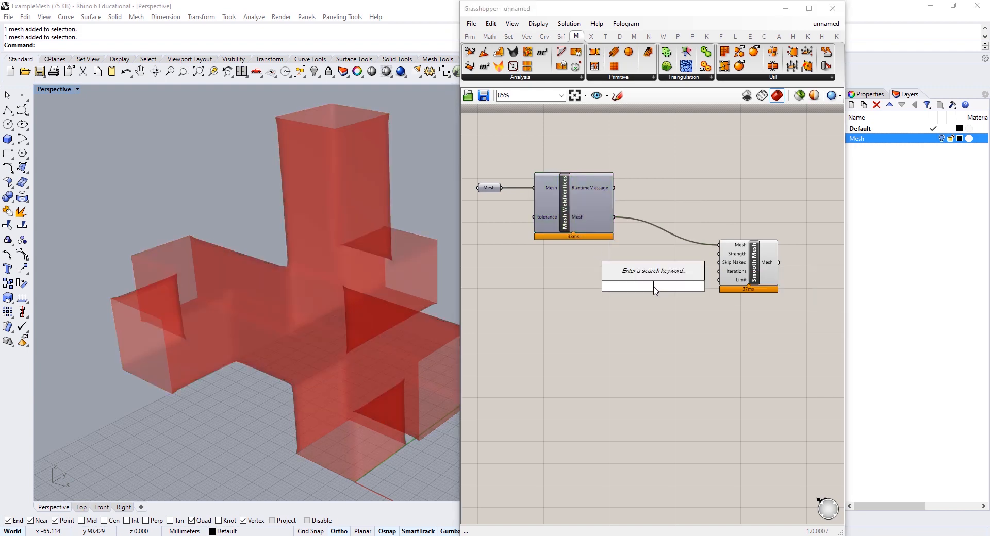
click(653, 272)
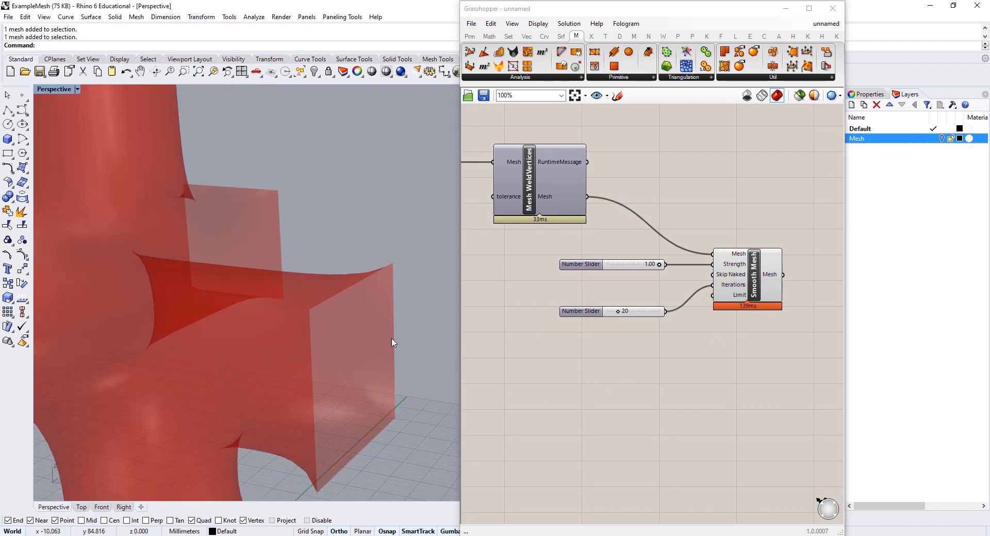
drag(392, 342, 399, 322)
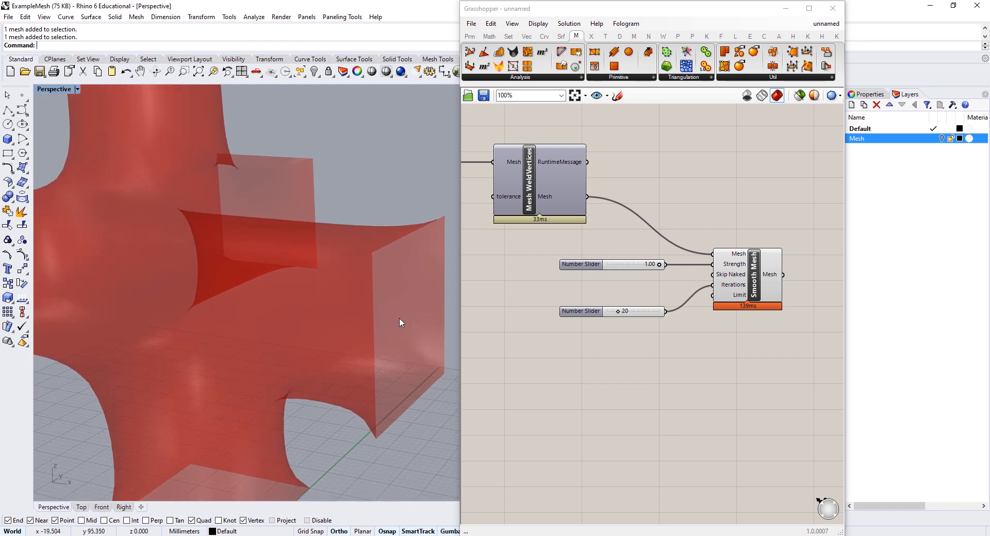
mouse_move(393, 447)
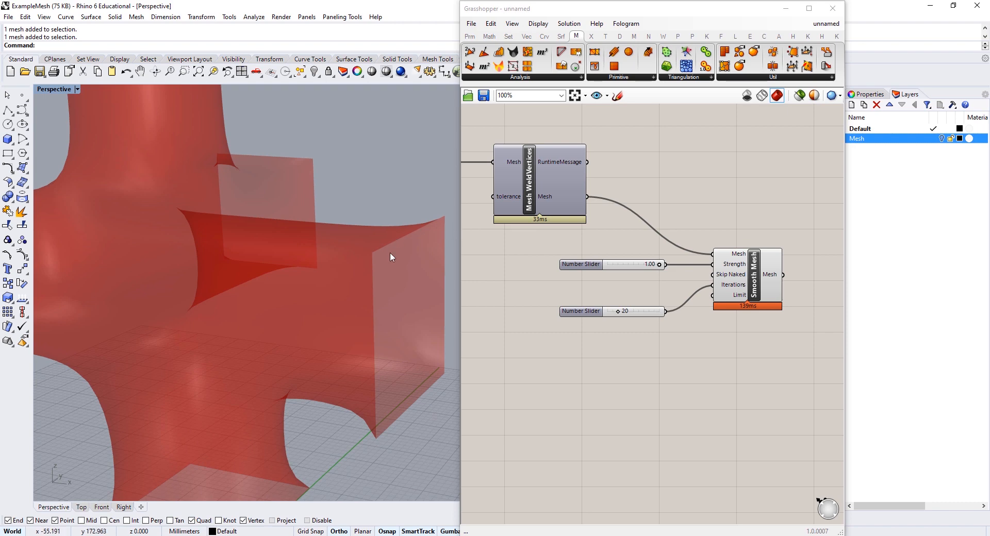
Set Smooth Mesh's Skip Naked input to True, leaving tubes with round open ends
right_click(769, 275)
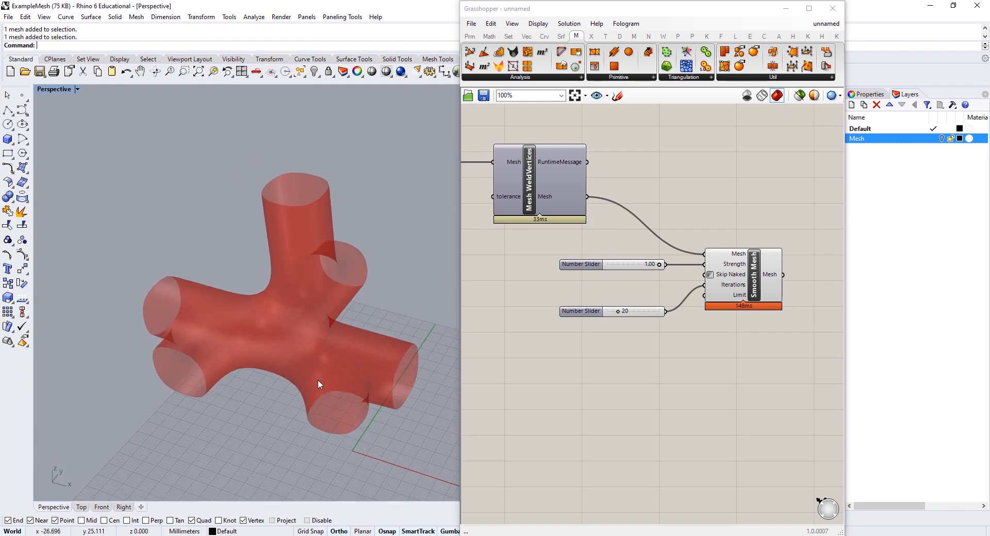
mouse_move(504, 310)
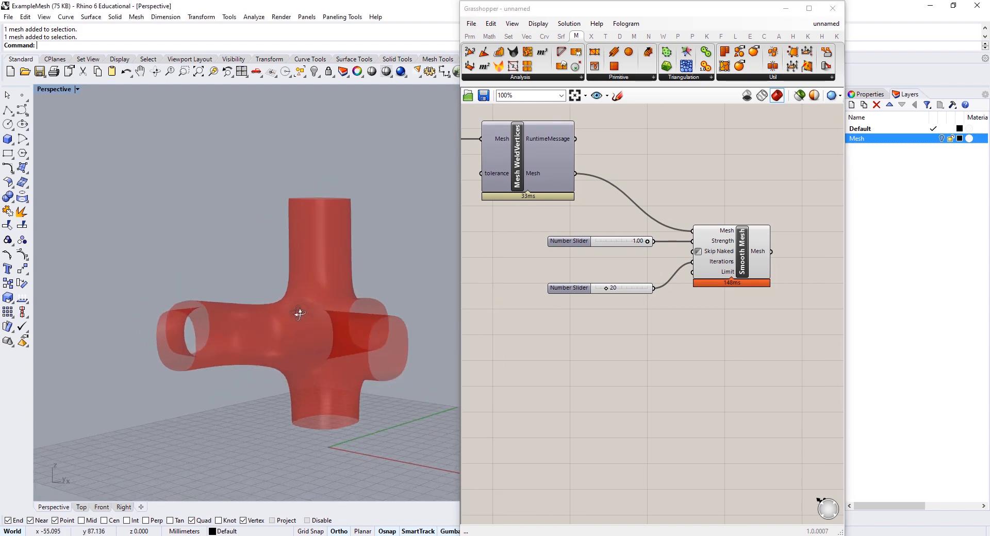
drag(300, 314, 254, 292)
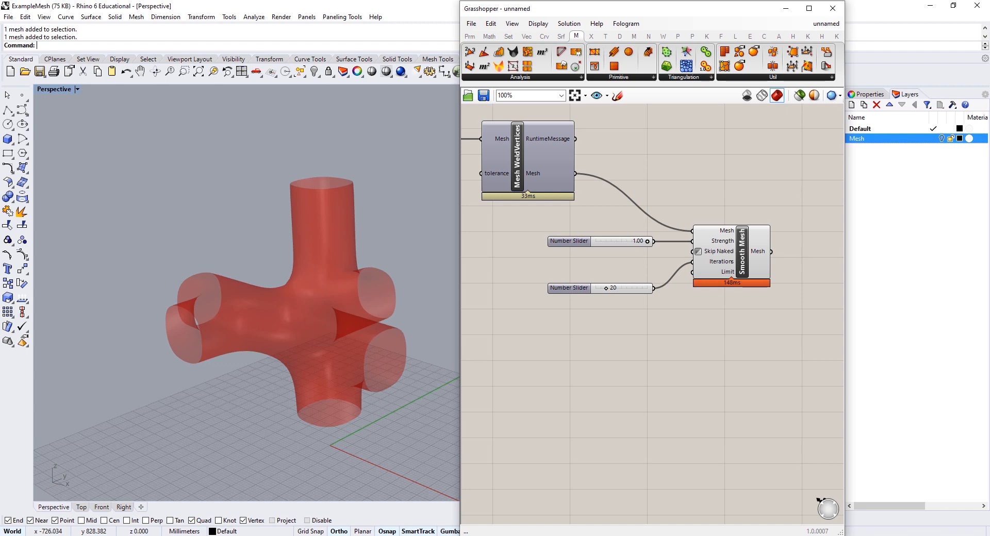
Place a BouncySolver from the Kangaroo2 Main panel onto the canvas
click(706, 36)
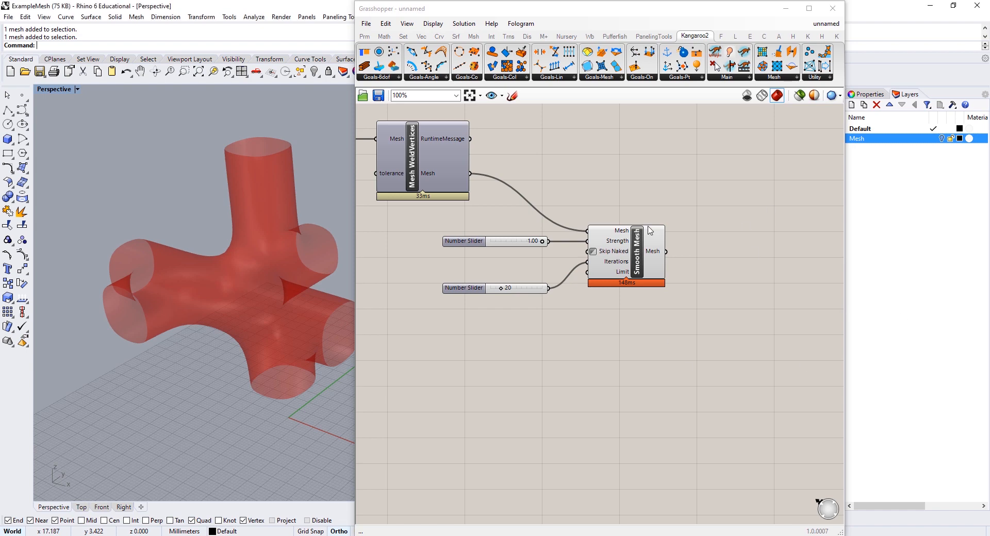
mouse_move(650, 230)
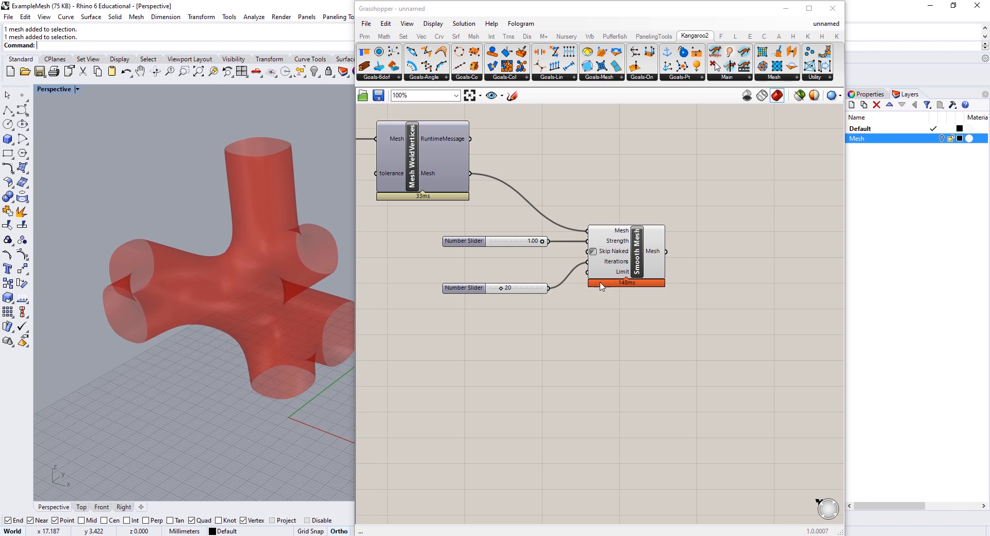
mouse_move(720, 373)
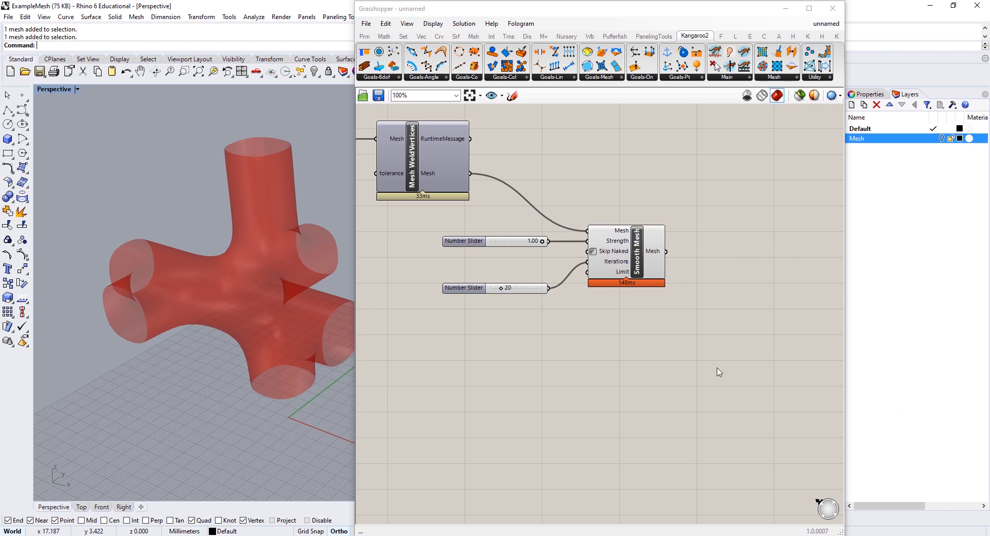
click(715, 63)
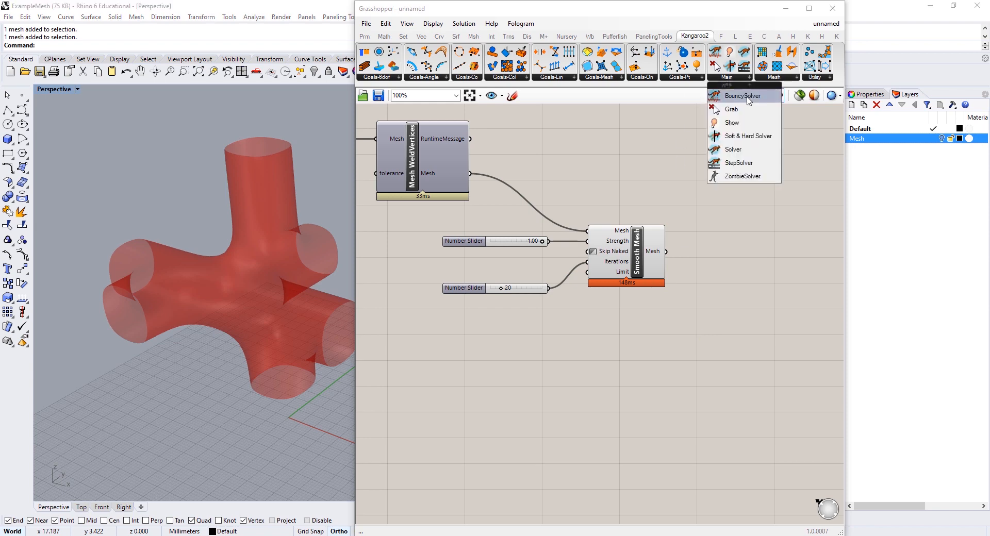
mouse_move(745, 135)
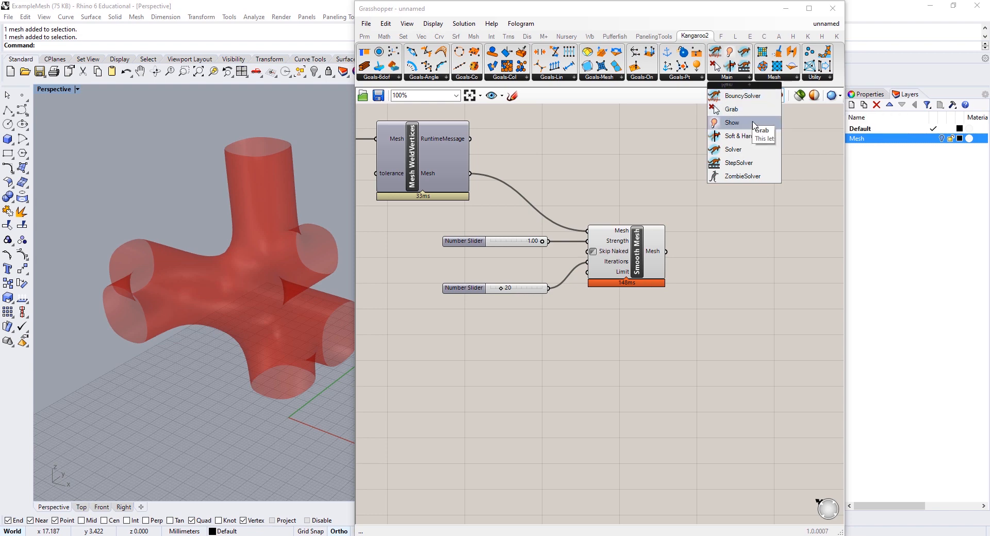
mouse_move(742, 96)
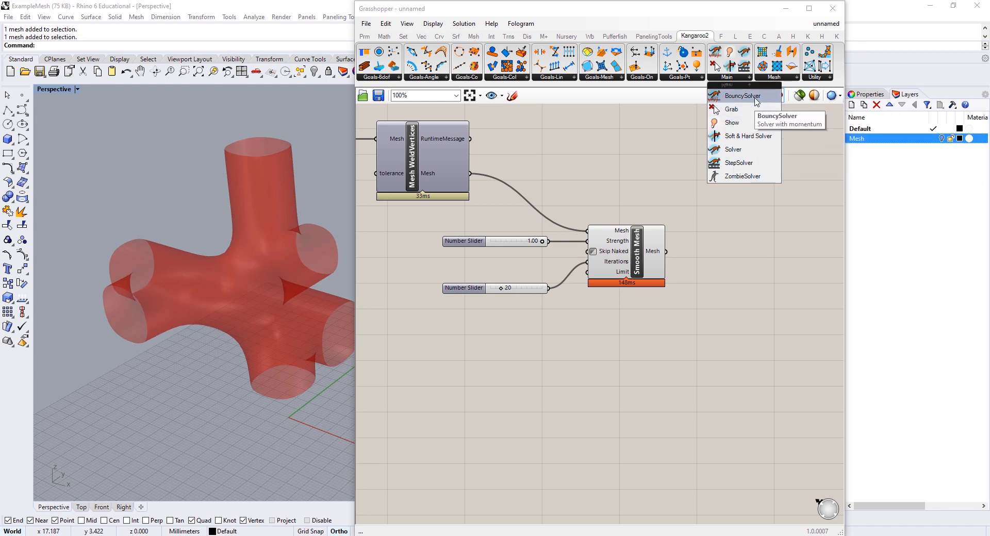
click(742, 96)
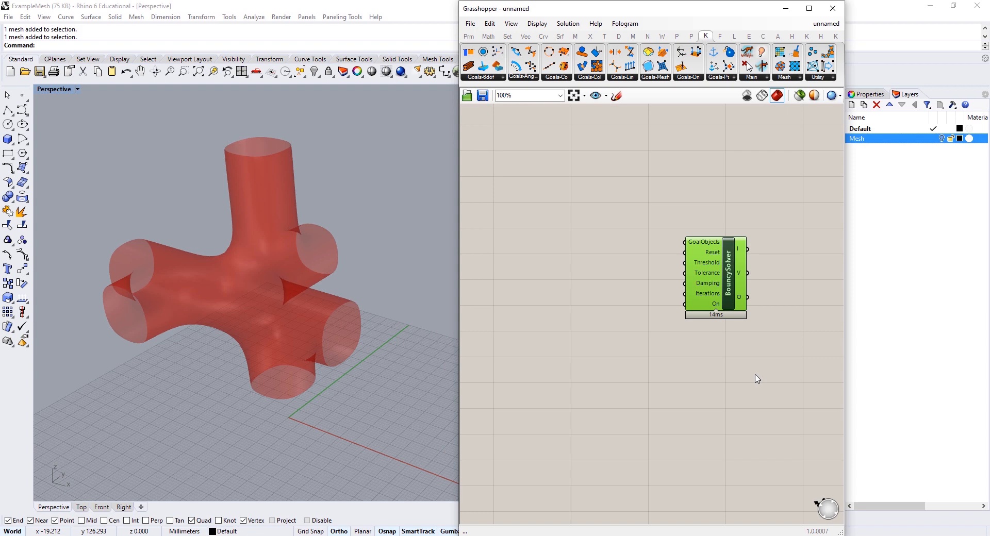
mouse_move(707, 250)
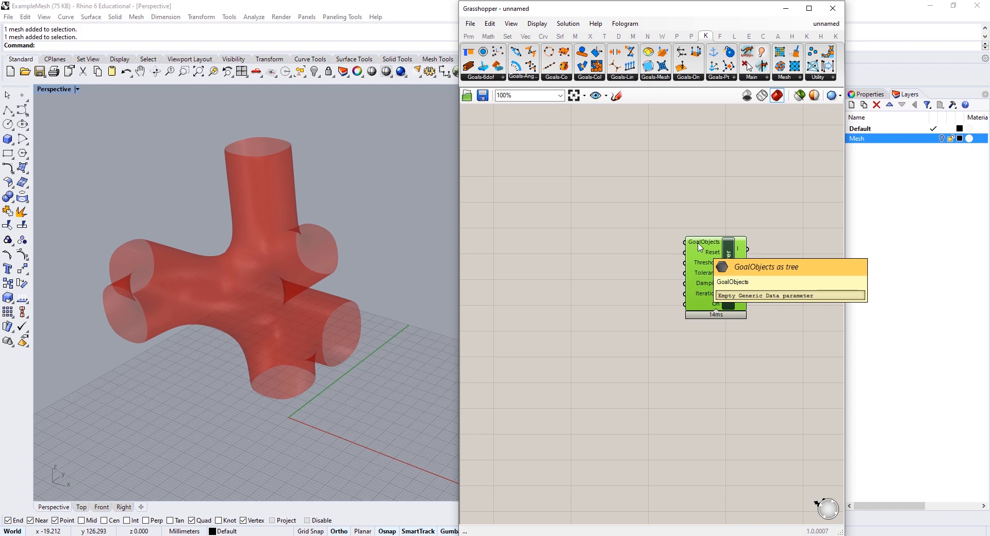
mouse_move(706, 262)
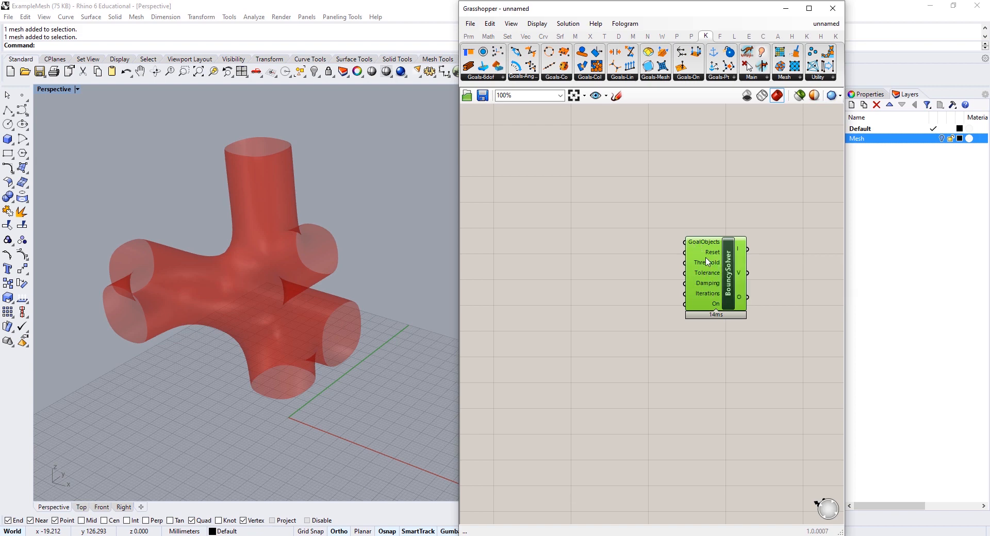
mouse_move(709, 252)
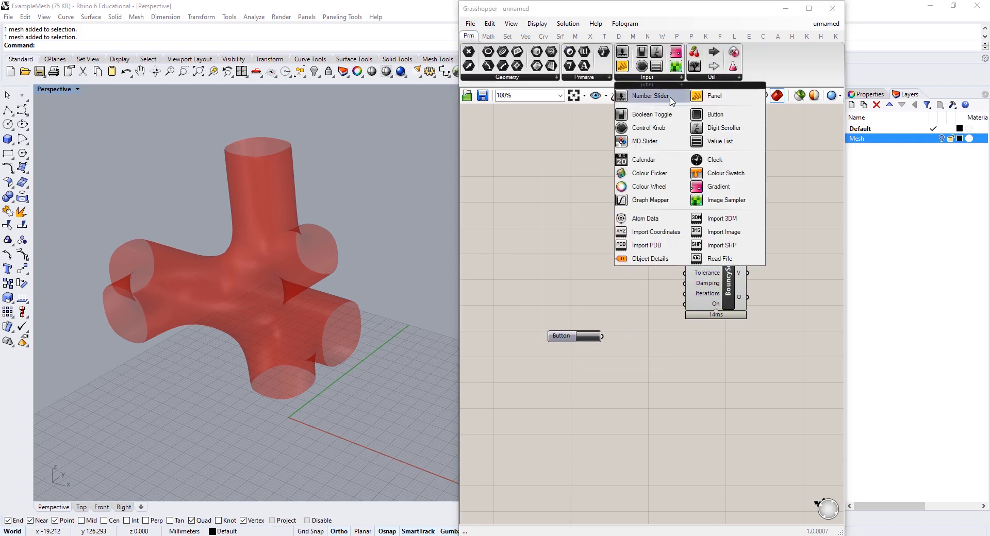
mouse_move(651, 114)
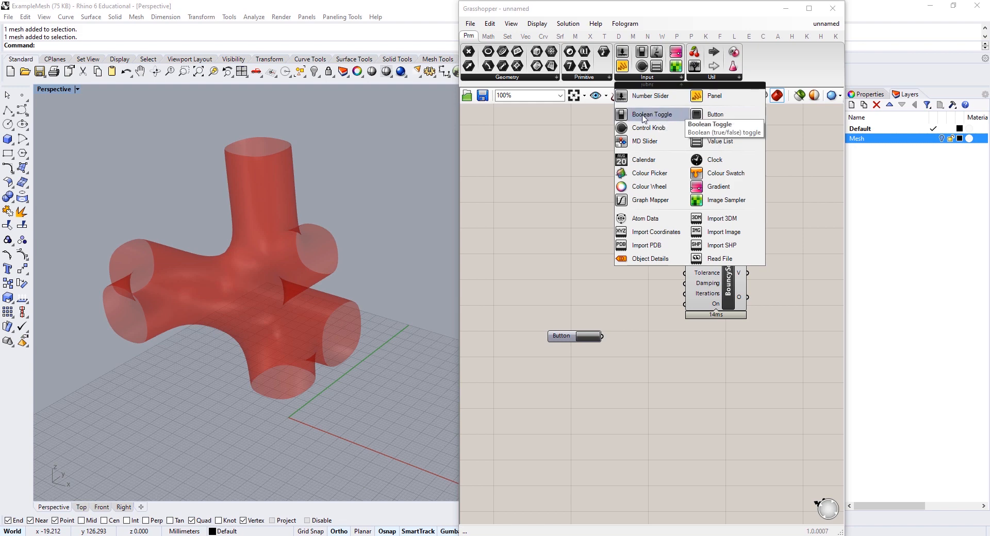
Add a Boolean Toggle on the solver's On input and set it to True
click(651, 114)
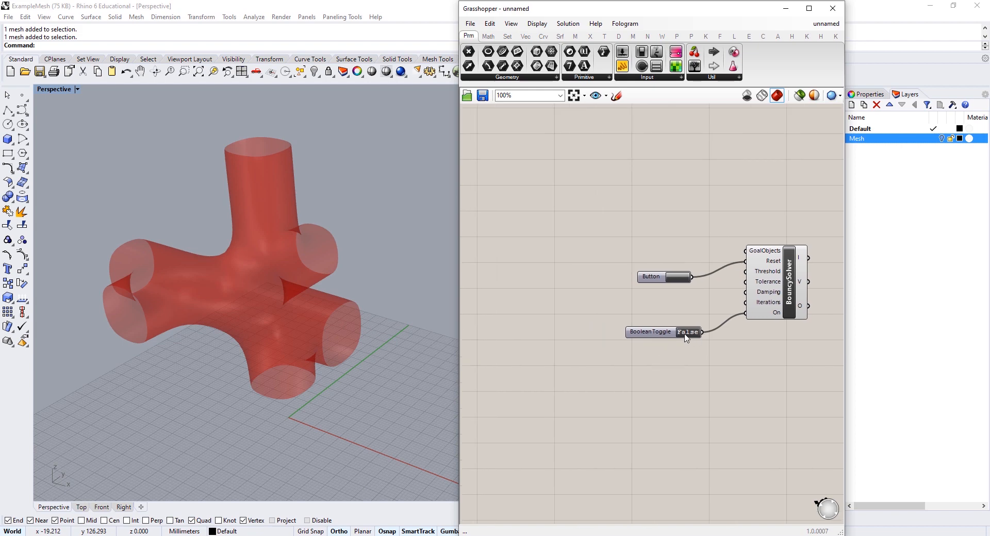
click(687, 331)
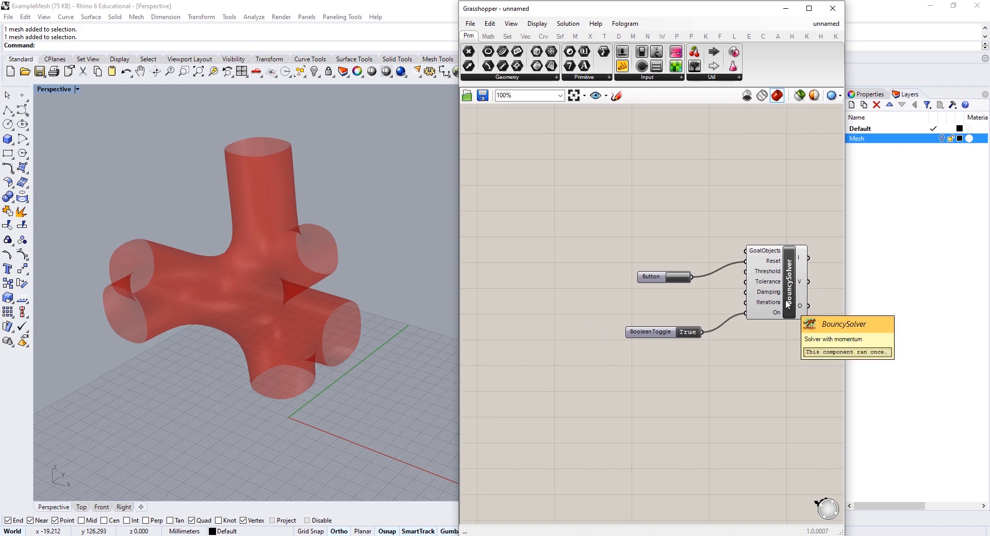
scroll(down, 3)
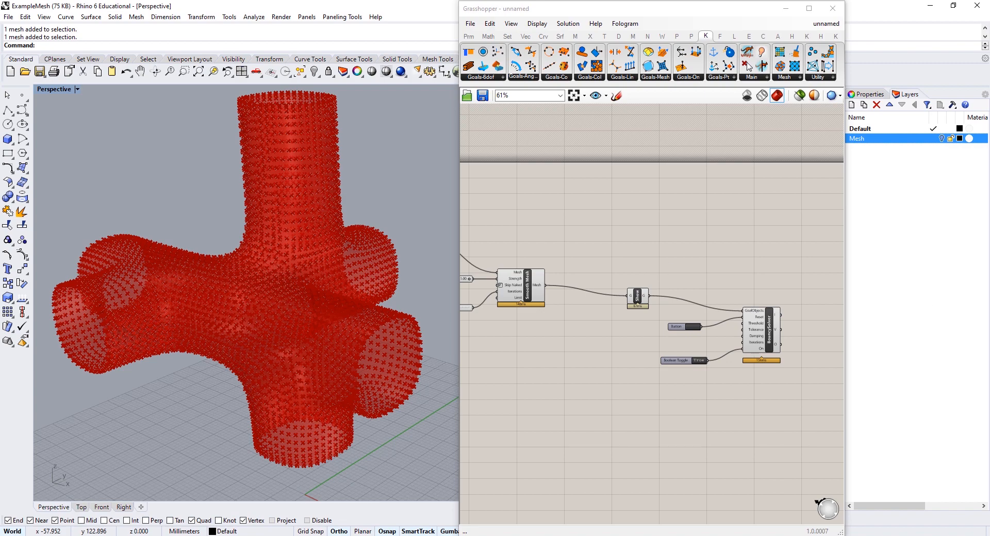
mouse_move(622, 255)
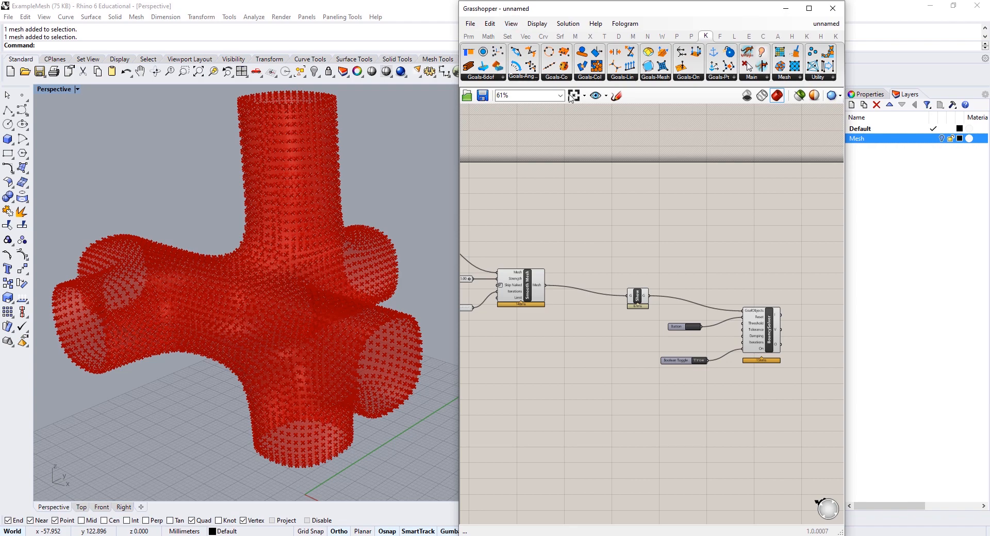
Place a Kangaroo EdgeLengths goal fed by the Smooth Mesh output
click(654, 63)
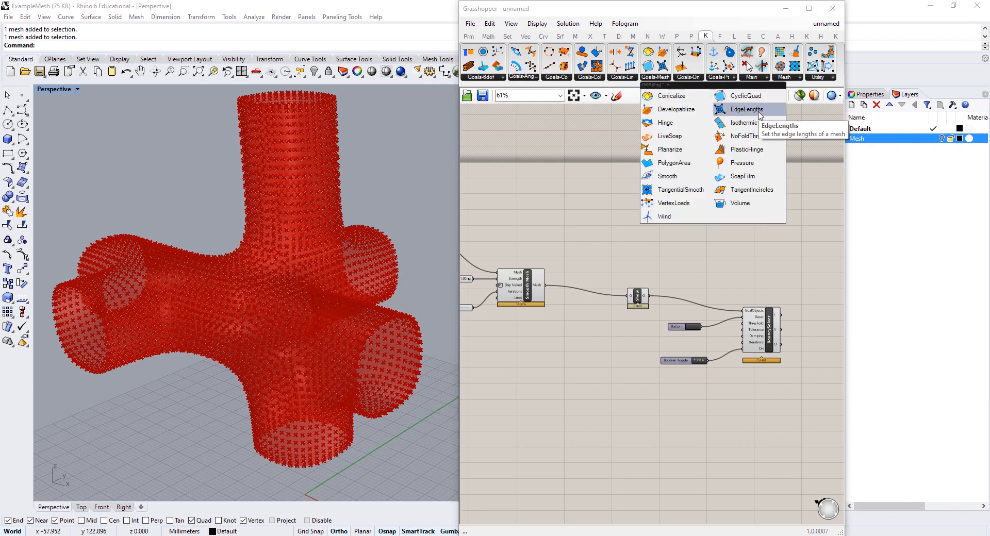
click(745, 109)
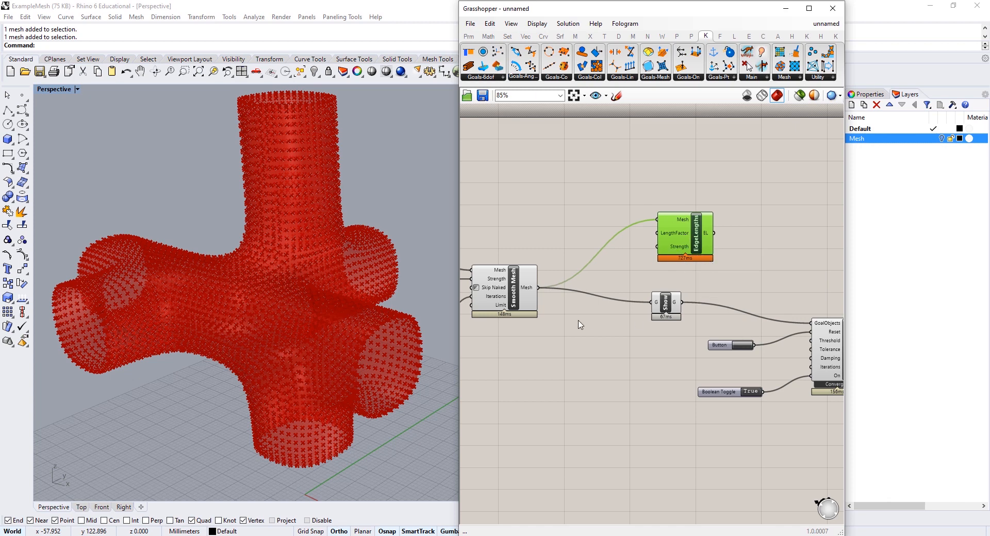
Search 'mesh e' and place a Mesh Edges component on the smoothed mesh
right_click(502, 290)
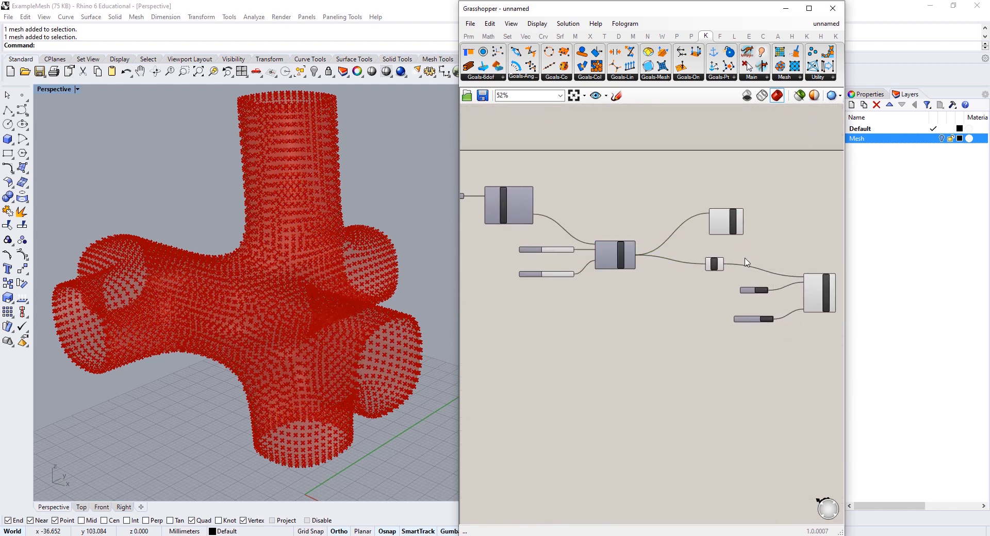
text(edg)
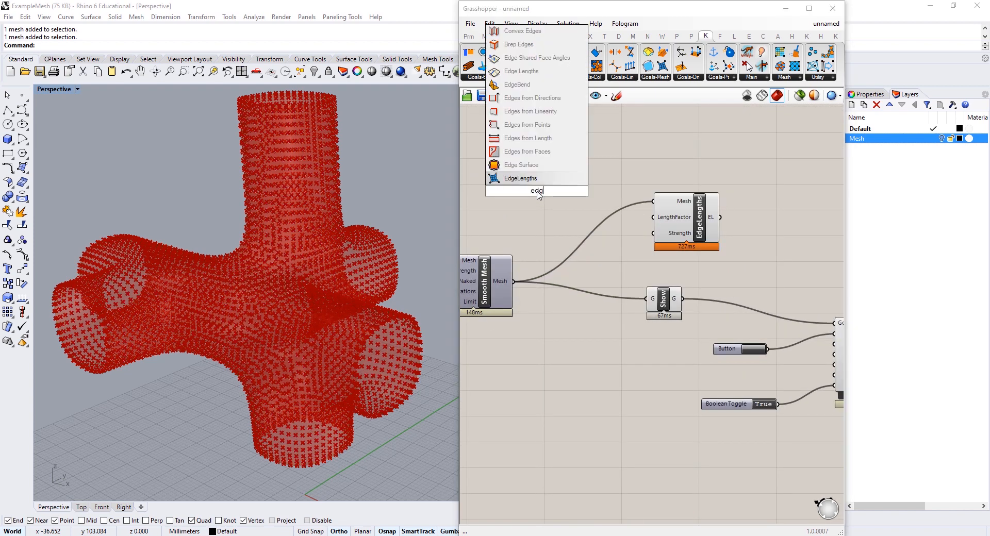
text(mesh e)
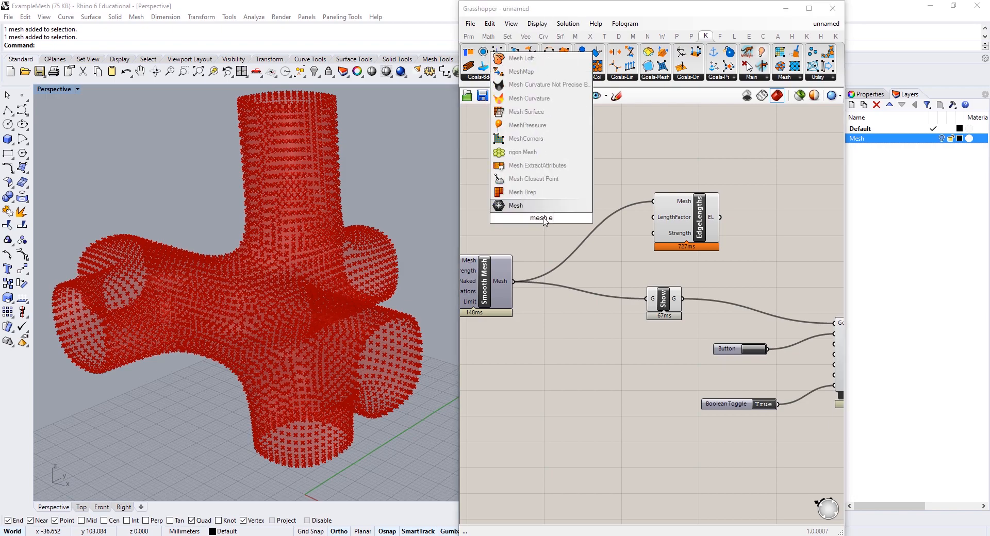
click(530, 205)
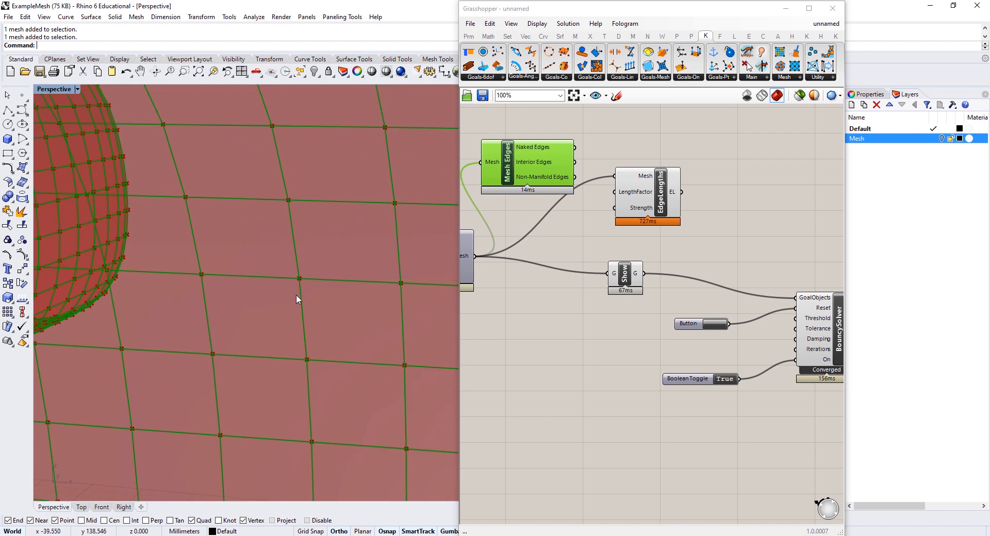
mouse_move(575, 214)
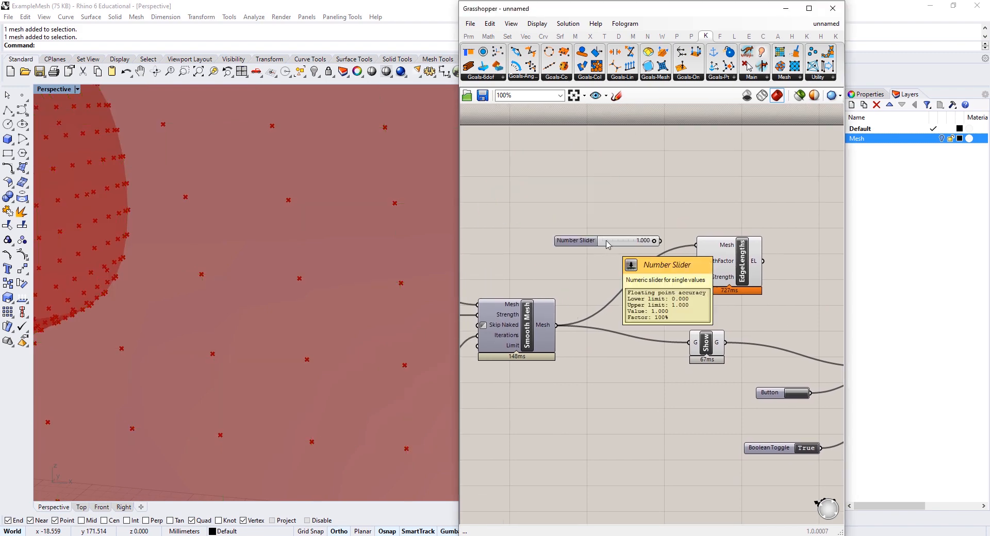
Wire a 0.530 number slider into EdgeLengths' LengthFactor input
drag(631, 240, 607, 241)
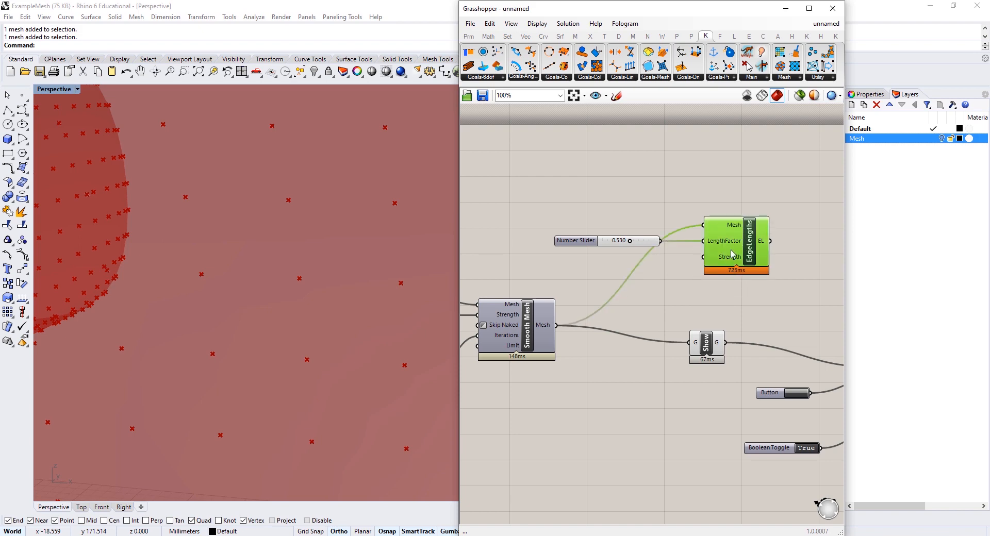
mouse_move(729, 256)
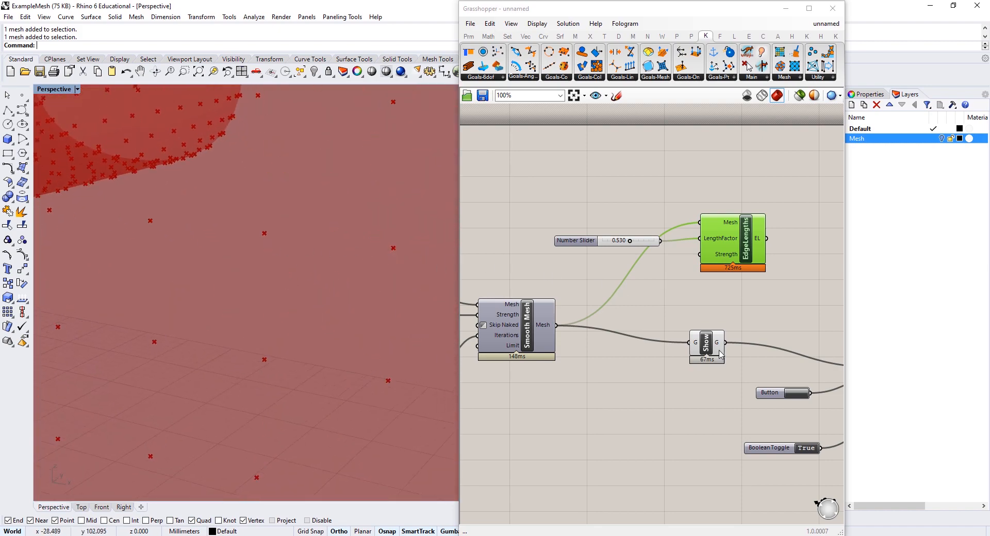
scroll(down, 3)
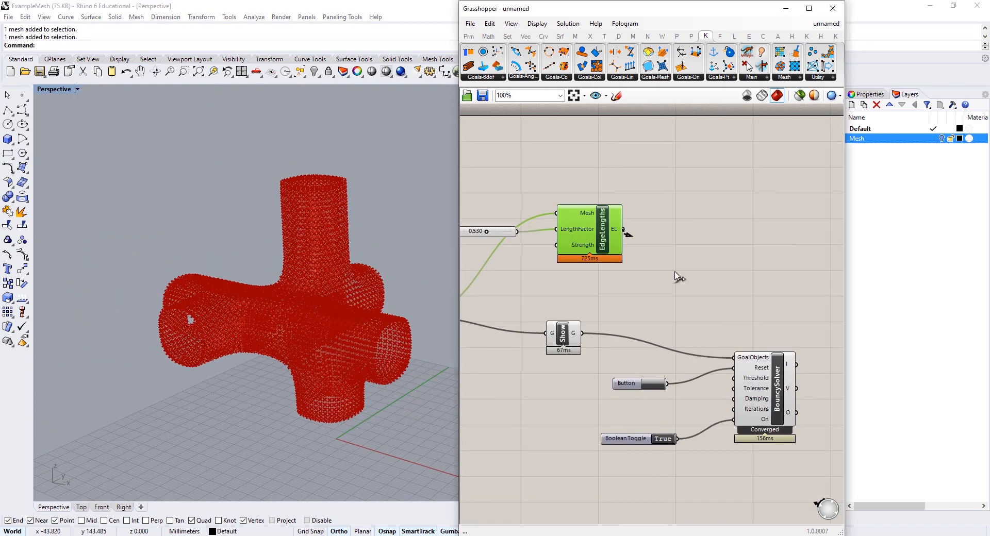
Connect EdgeLengths to BouncySolver GoalObjects and switch the solver on
drag(627, 229, 736, 357)
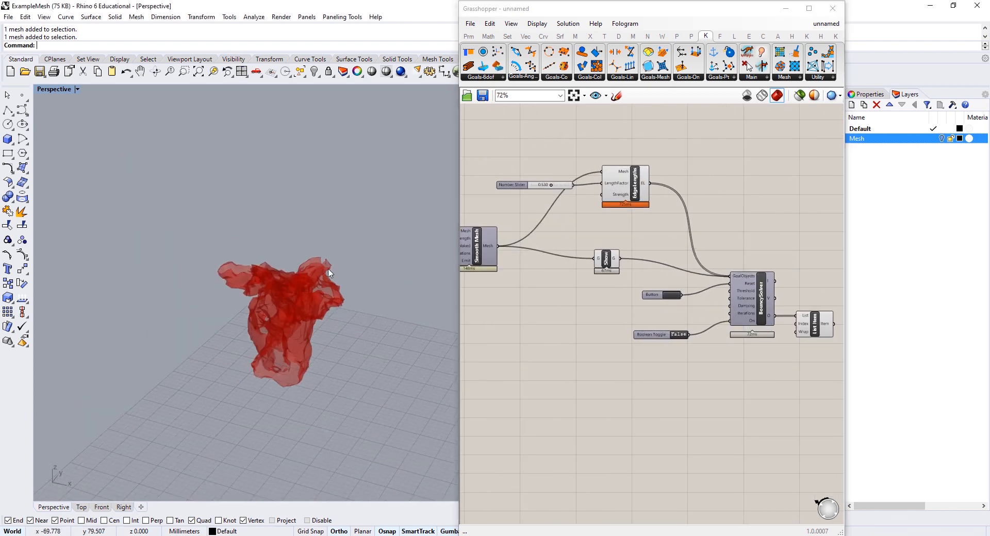
click(680, 335)
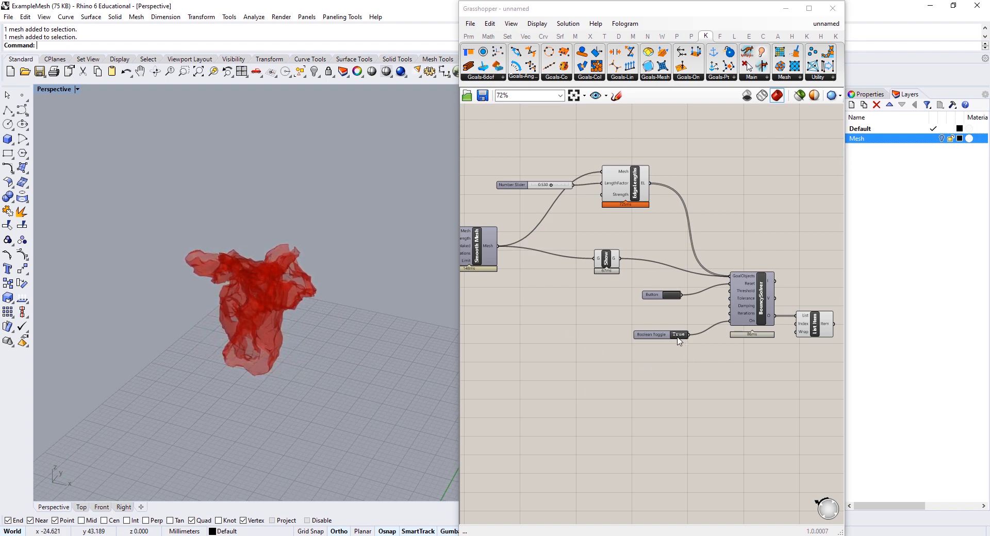
Pause the solver and add a NakedVertices component fed by the smoothed mesh
click(661, 334)
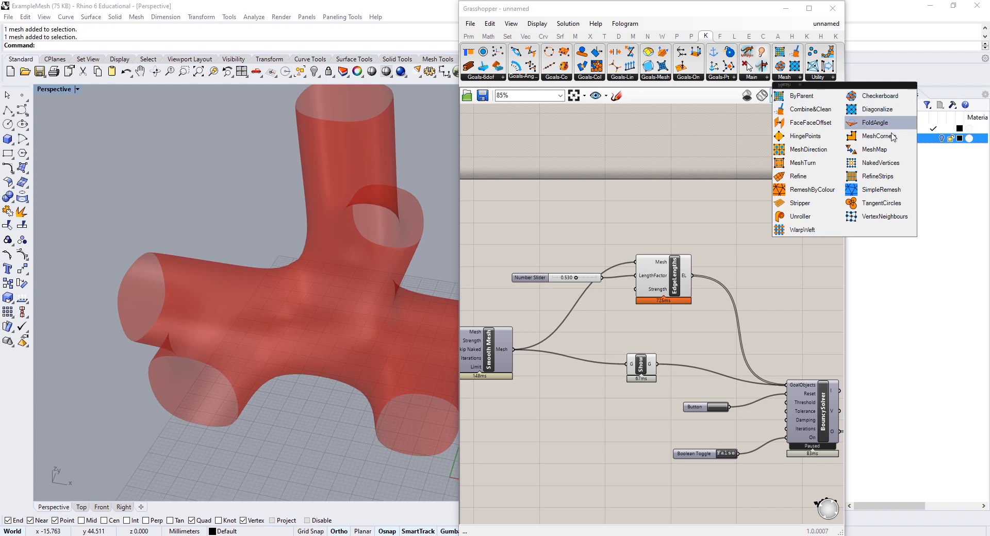
mouse_move(875, 122)
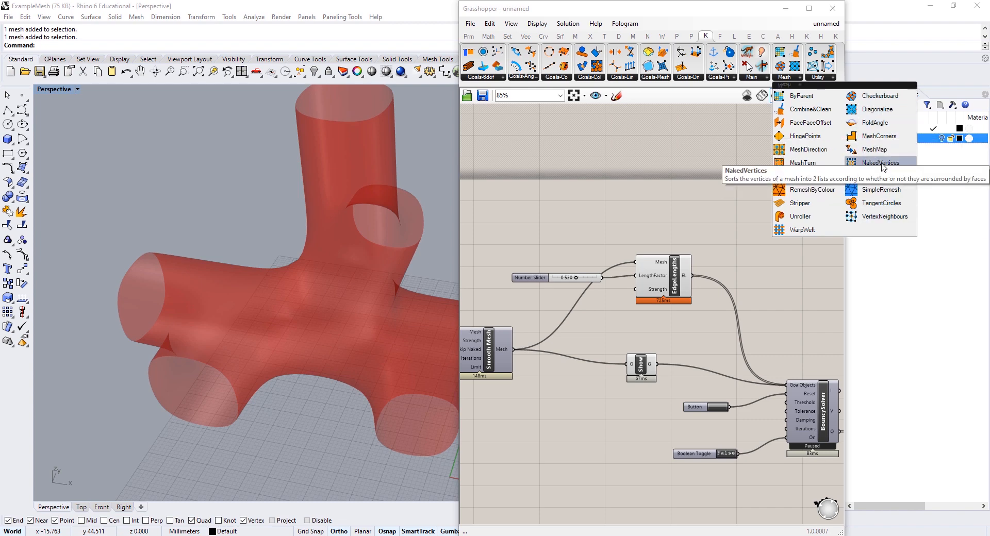
click(883, 163)
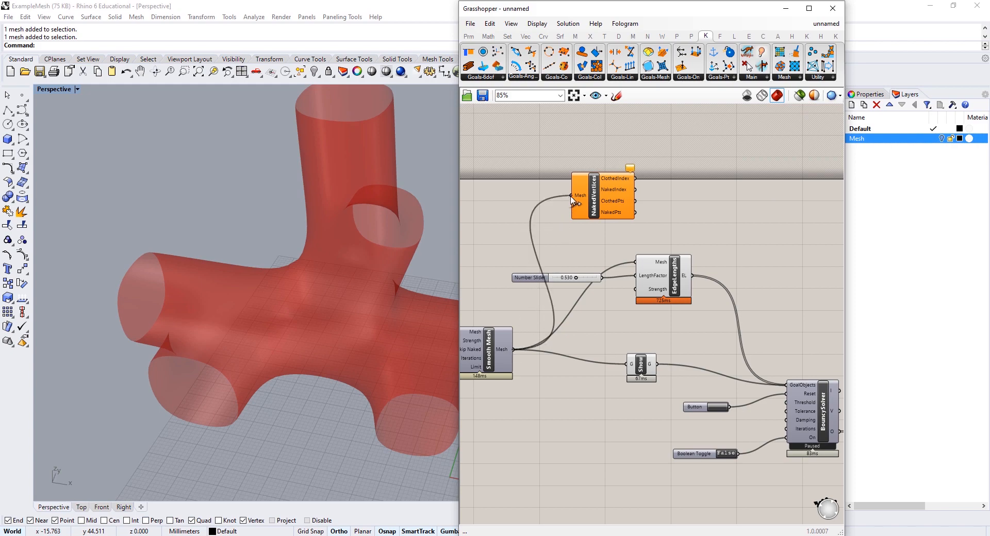
click(588, 194)
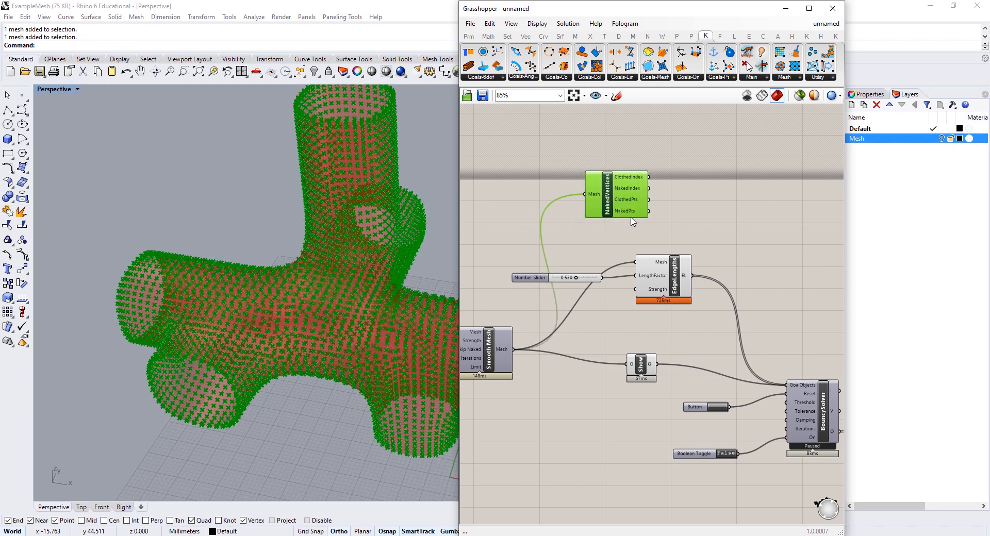
mouse_move(683, 200)
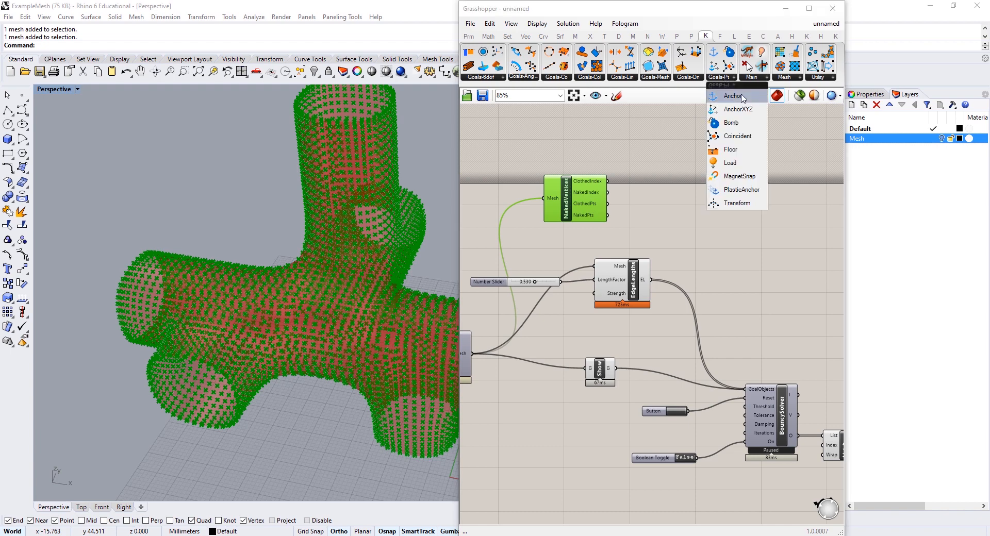
Place a Kangaroo Anchor goal beside NakedVertices on the canvas
click(733, 95)
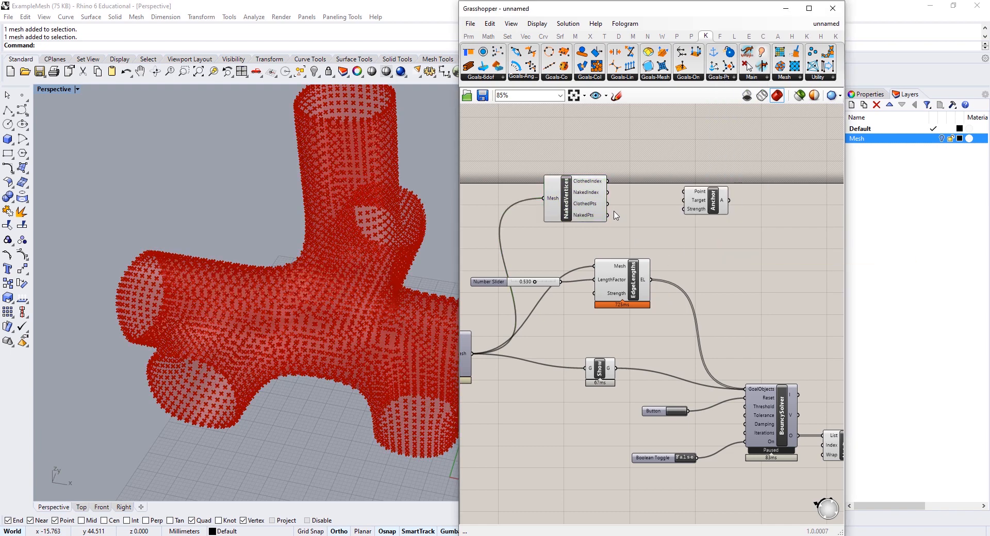
mouse_move(317, 356)
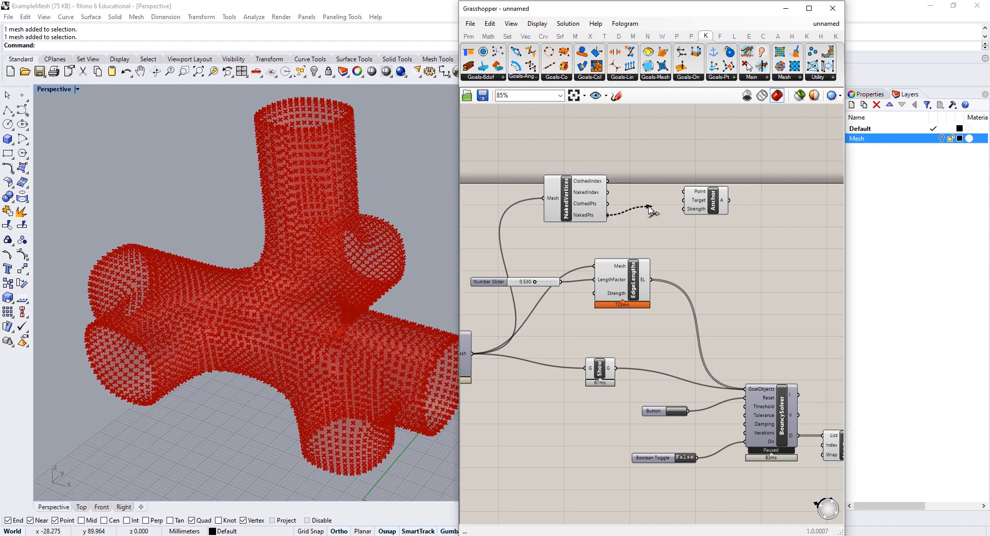
mouse_move(700, 192)
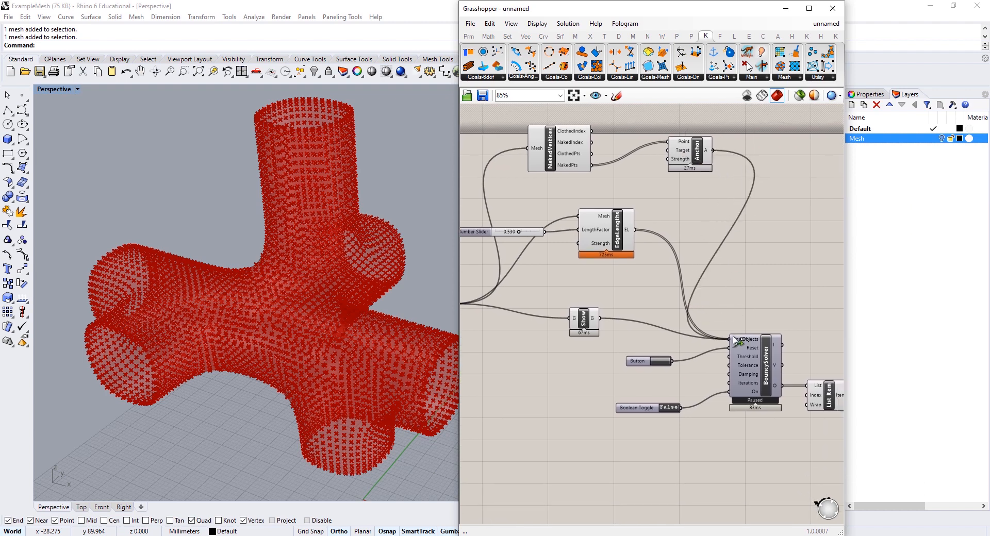
Run the solver, hide component previews, and lower the length factor slider to 0.142
click(666, 408)
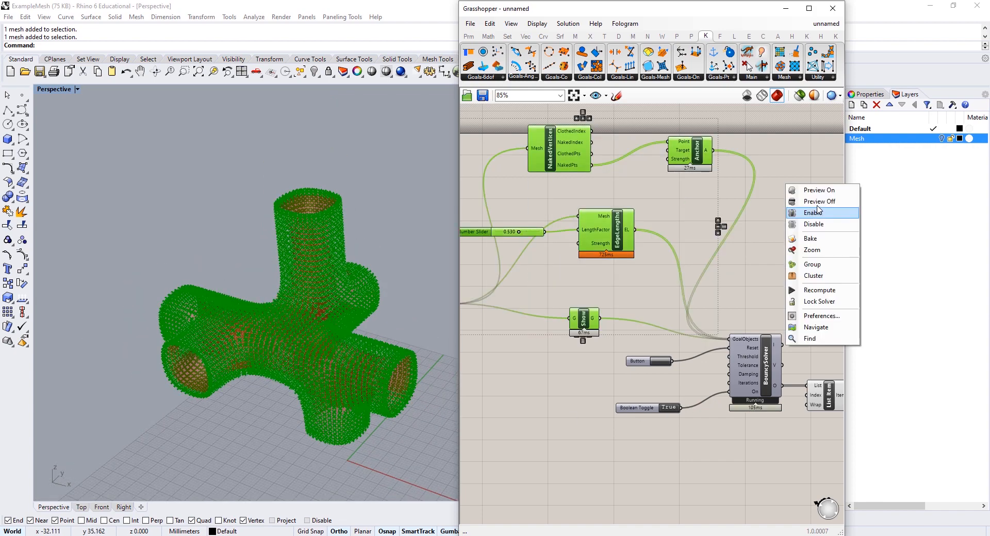
click(819, 202)
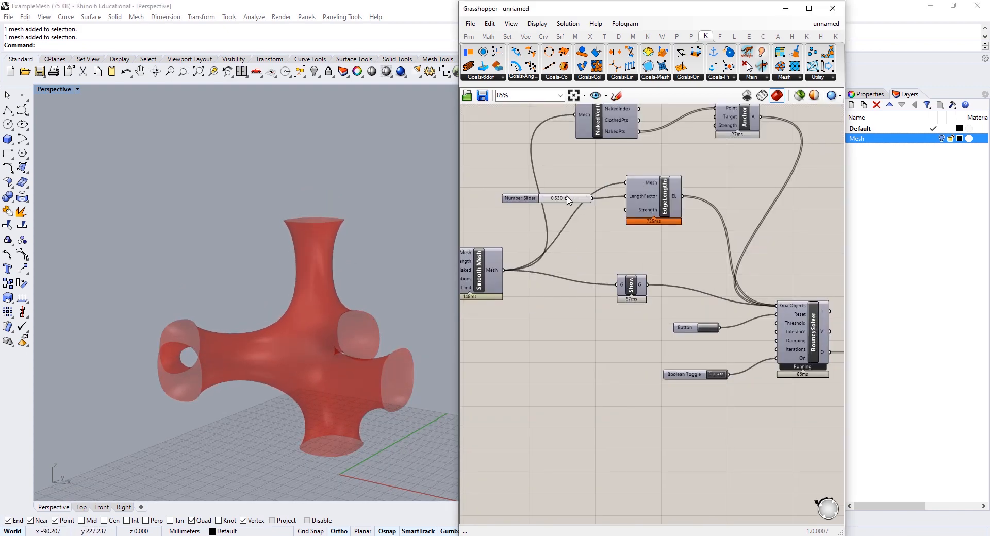
drag(565, 199, 545, 198)
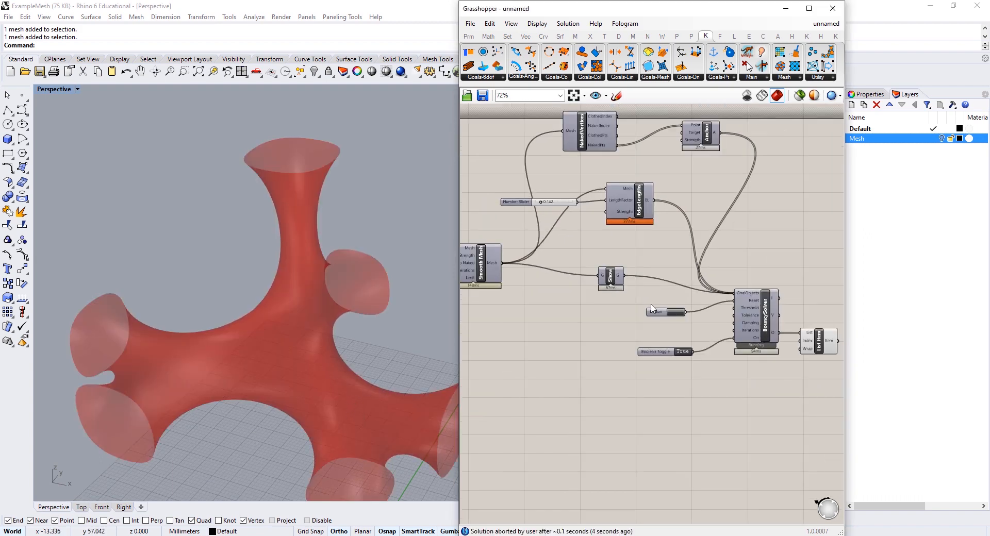
Place a Kangaroo Smooth goal from the Goals-Mesh dropdown
scroll(down, 3)
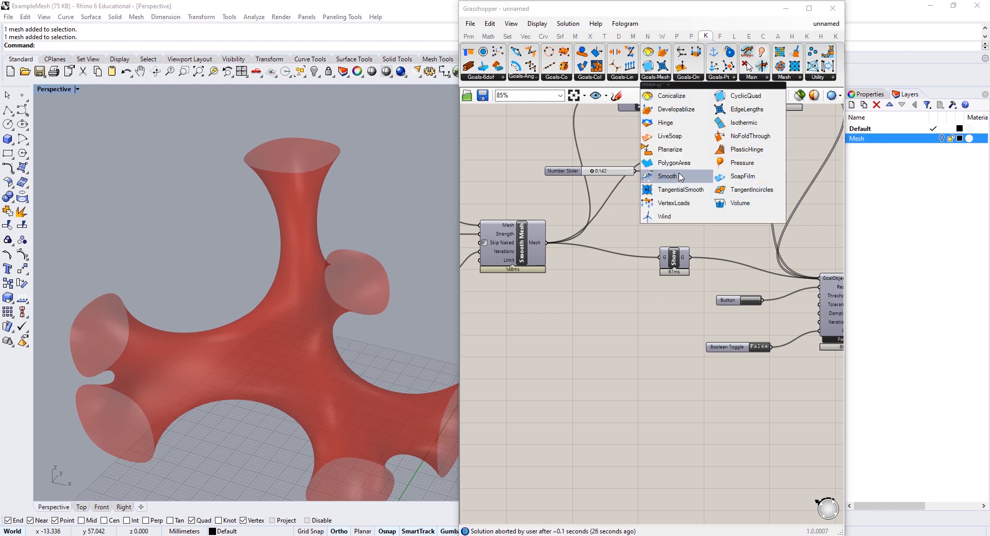
click(667, 176)
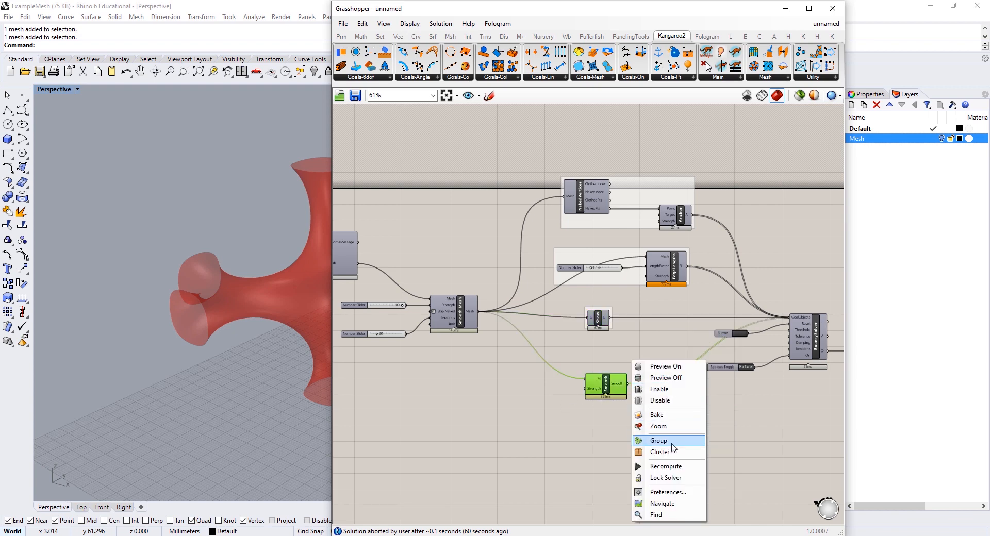
Put the Smooth goal component into its own group
click(658, 440)
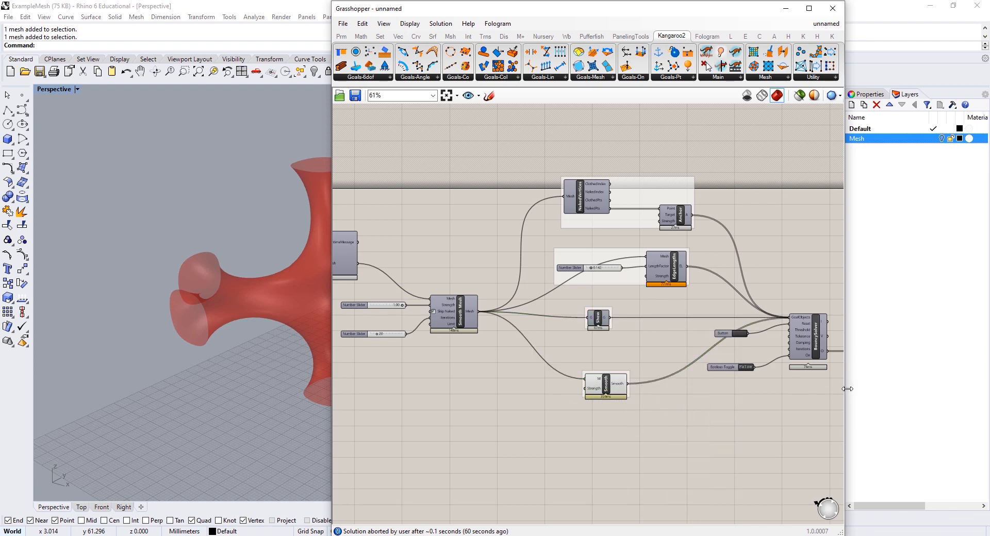